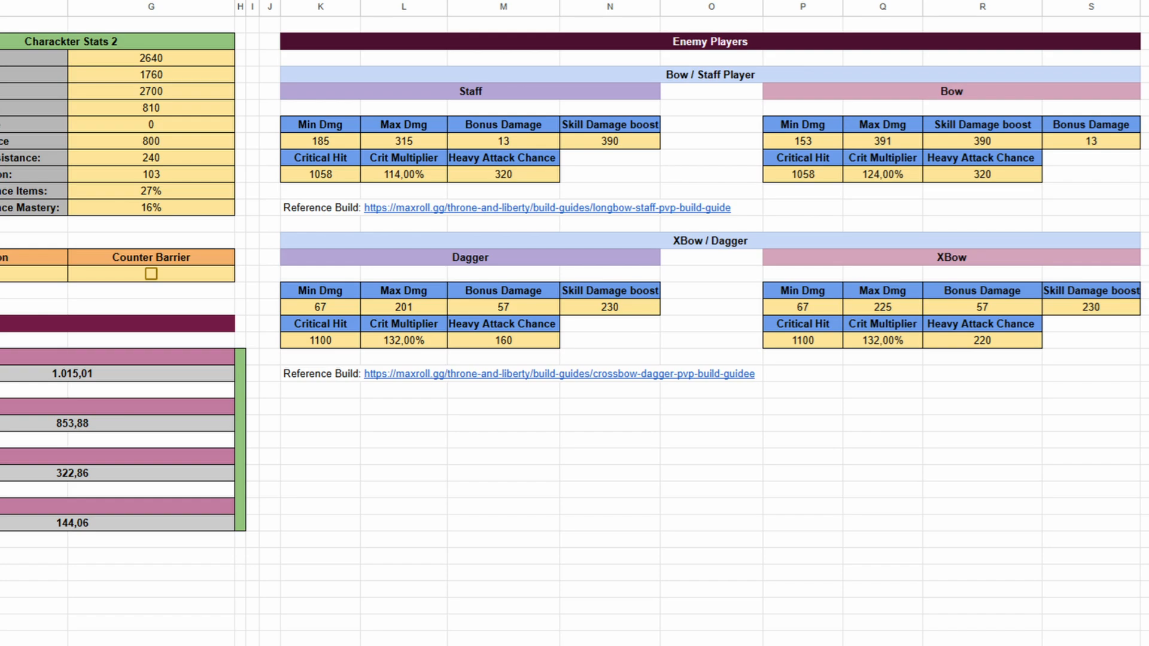
# Copy Tank Simulator (Alpha) into My Drive under its default name, then return to Sheets home.
pyautogui.click(709, 74)
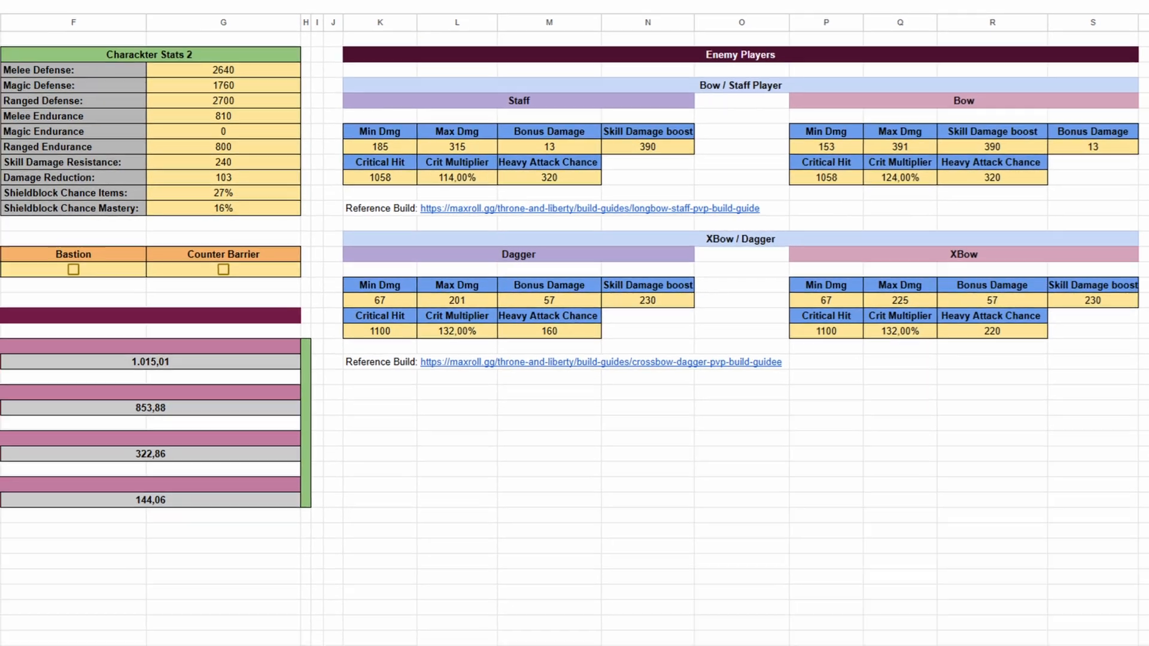
pyautogui.hscroll(-3)
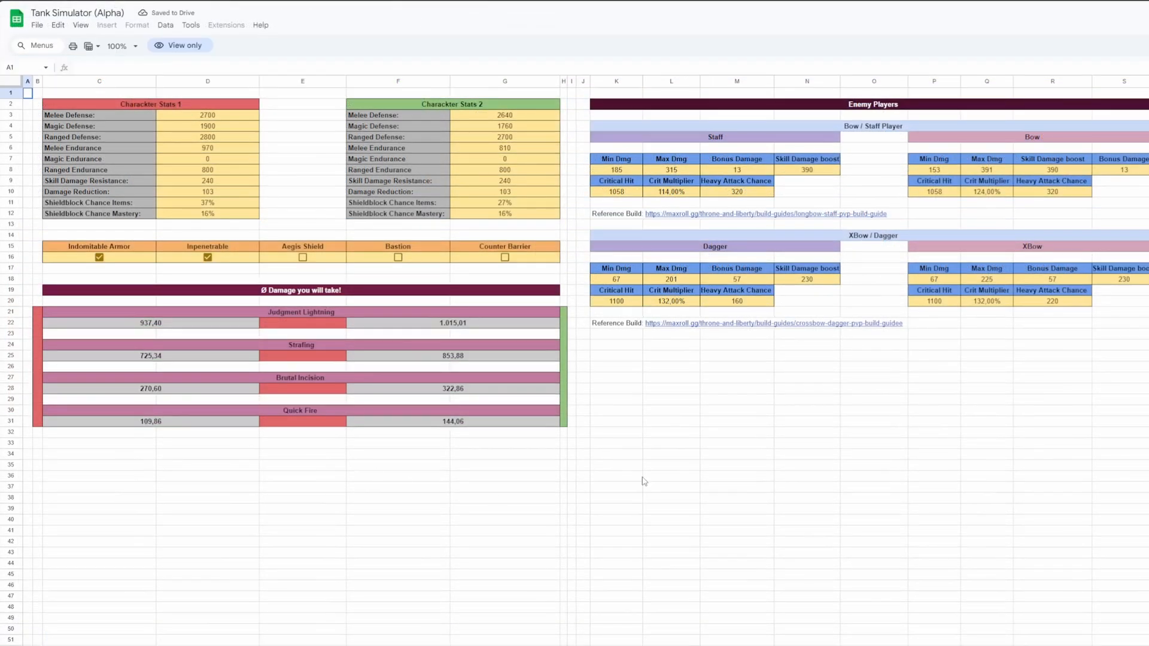
pyautogui.click(986, 388)
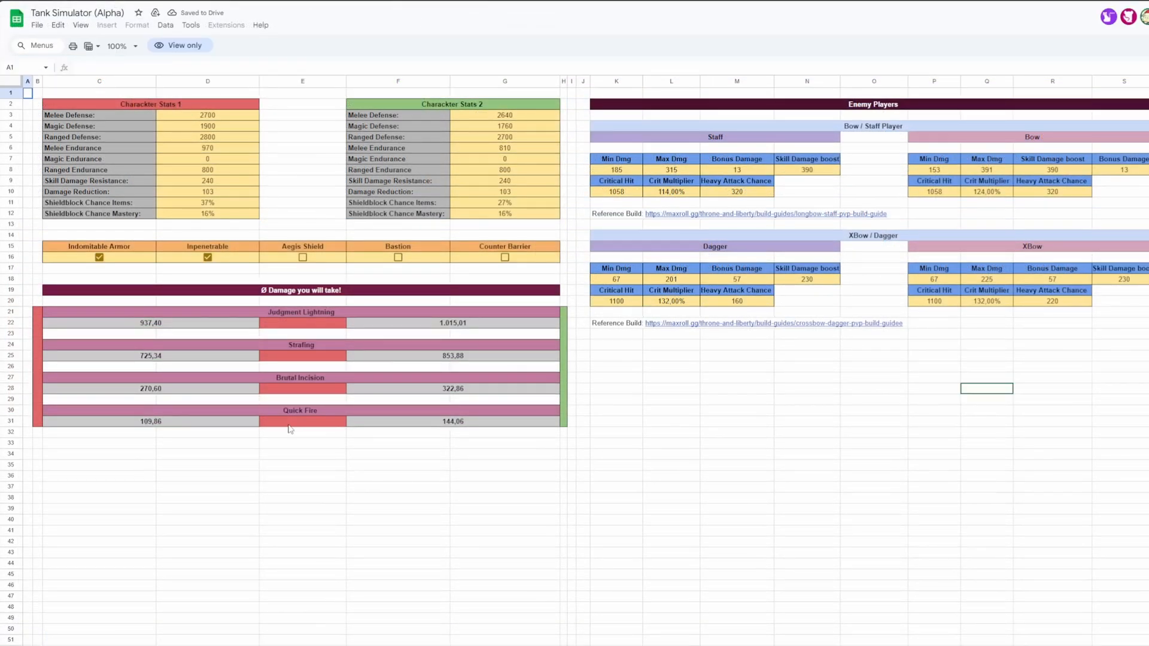
pyautogui.click(36, 24)
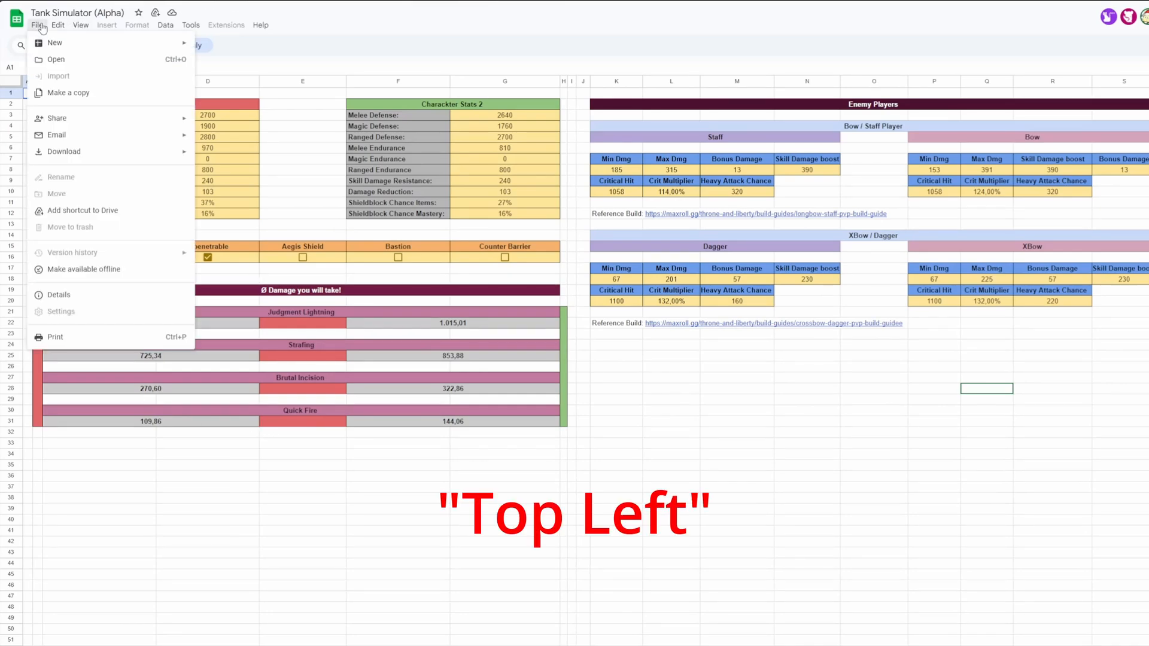
pyautogui.click(70, 92)
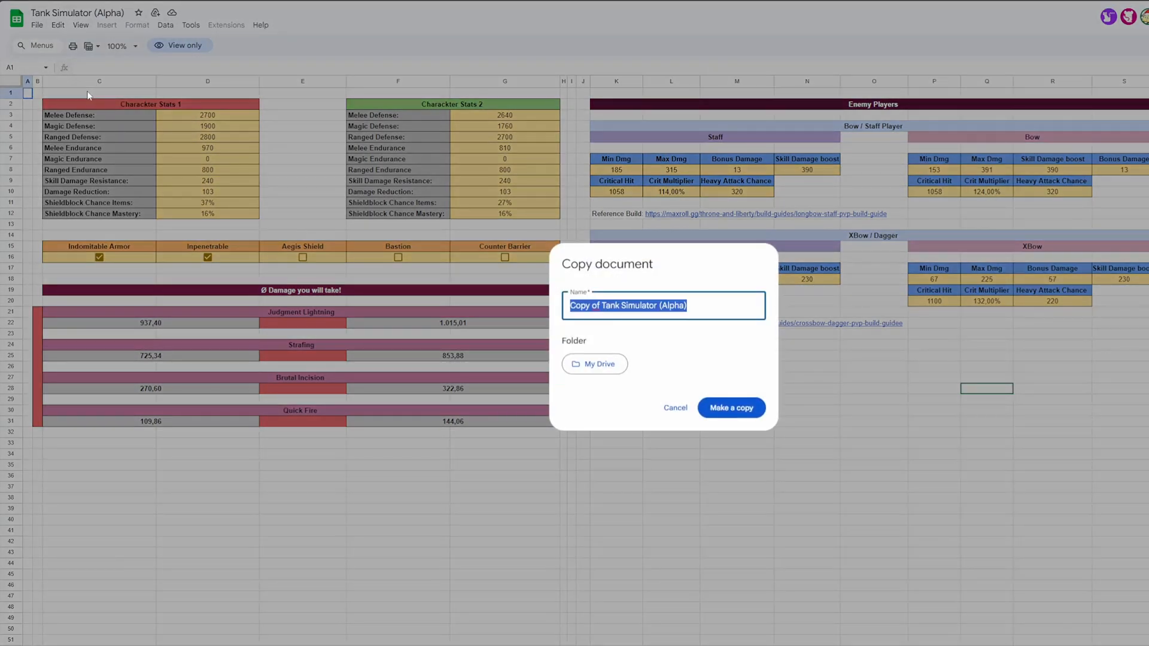
pyautogui.click(730, 408)
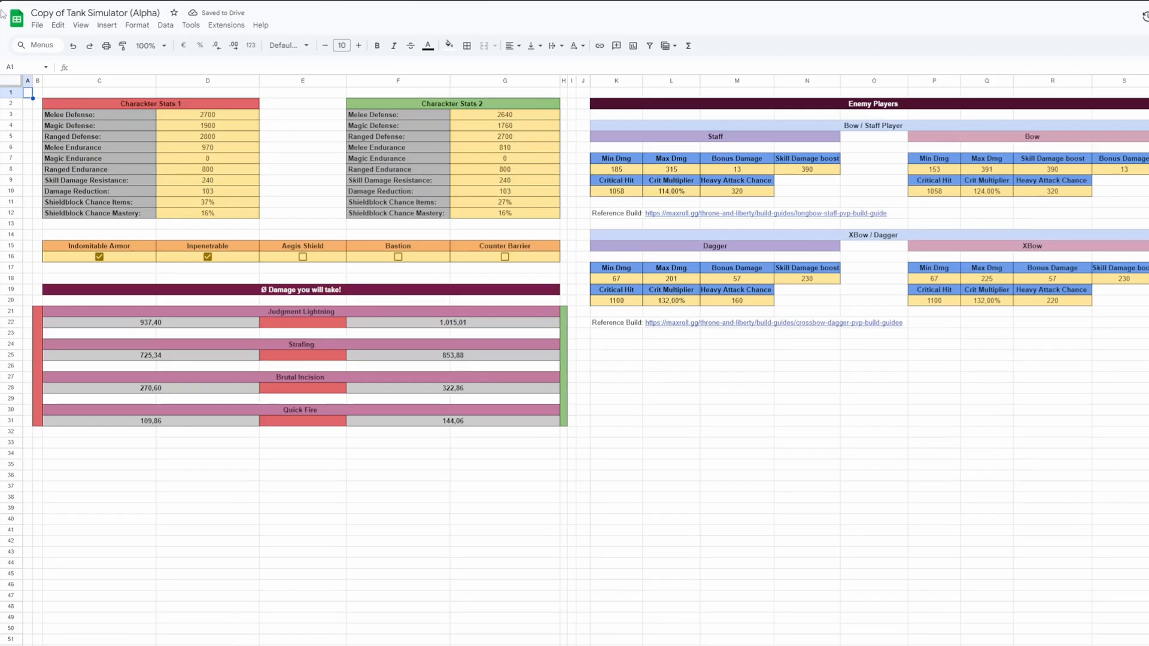
pyautogui.click(16, 16)
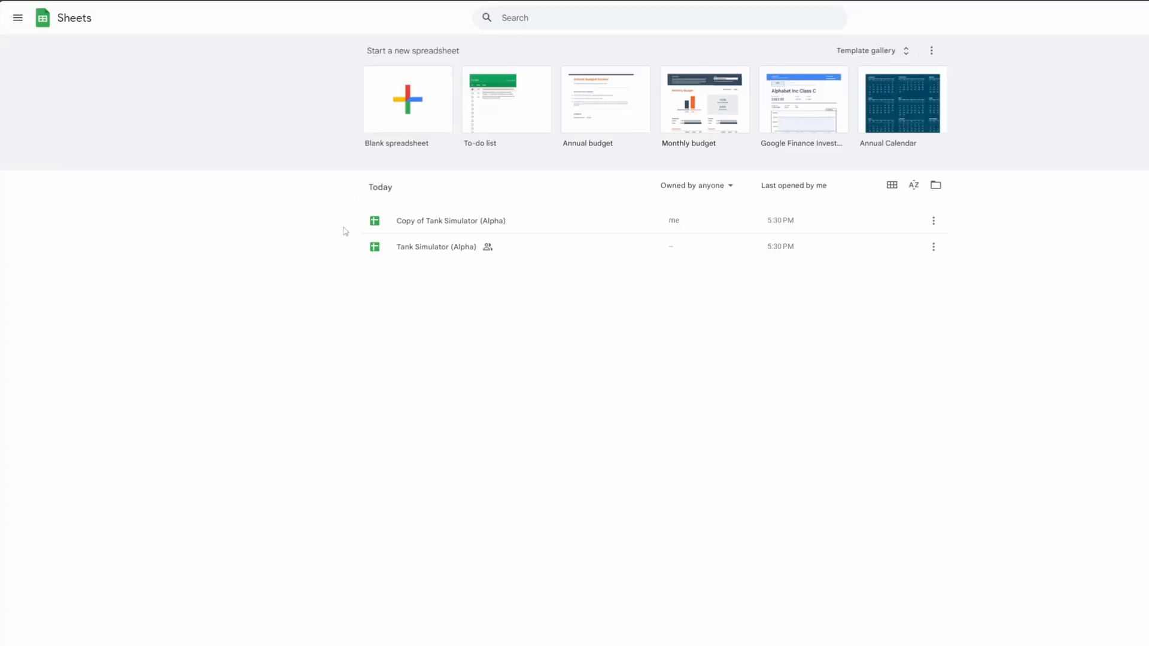
# Open 'Copy of Tank Simulator (Alpha)' from the Sheets home list.
pyautogui.click(436, 246)
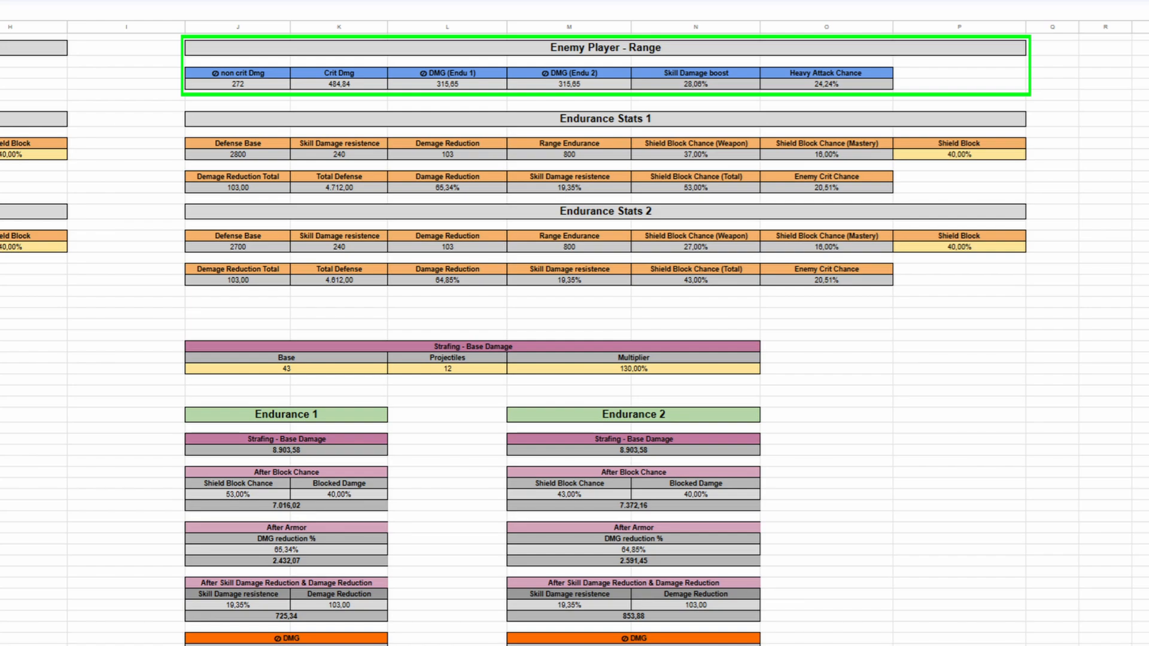
pyautogui.click(694, 83)
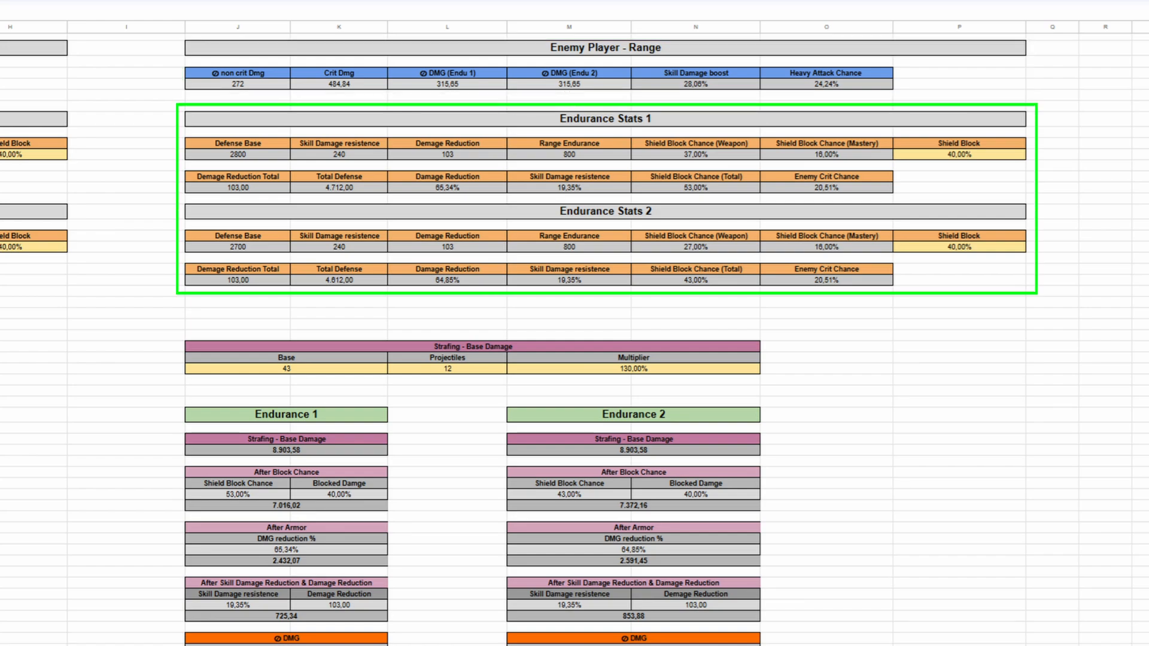
pyautogui.click(338, 187)
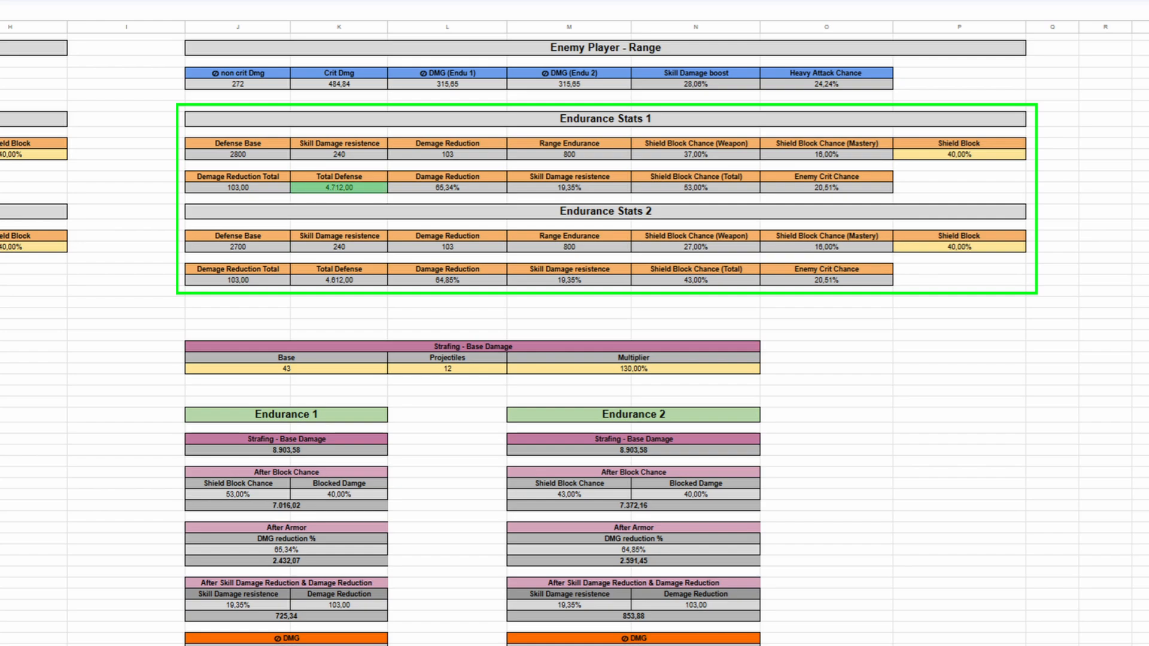
pyautogui.click(568, 187)
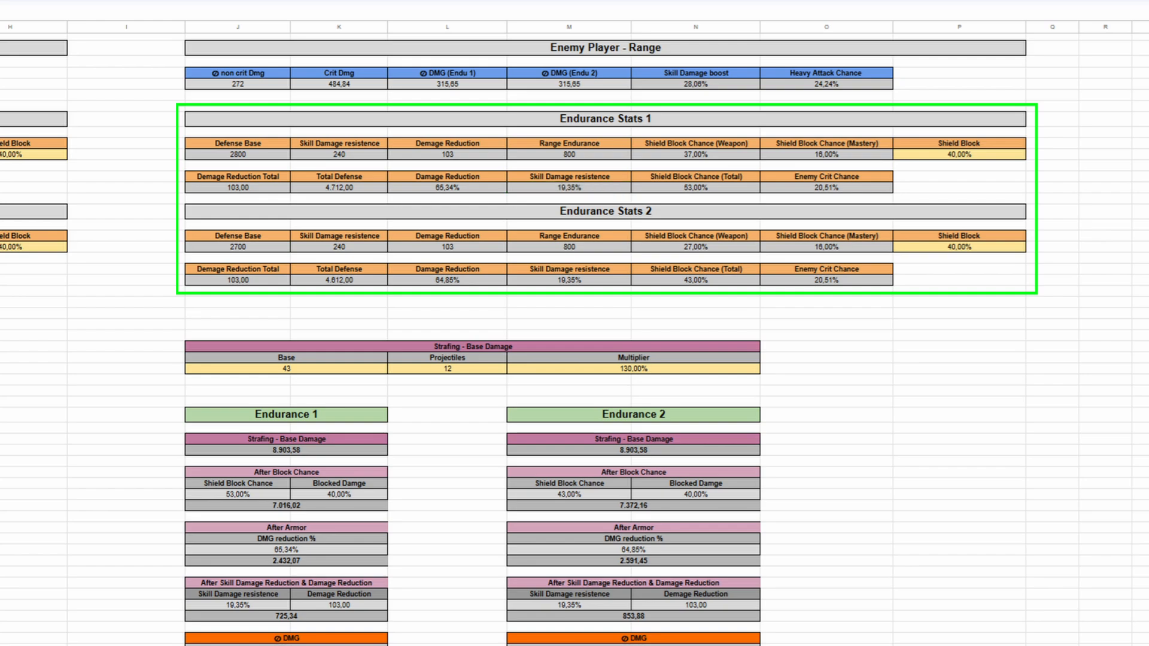
# Enable the Aegis Shield and Counter Barrier talents, dropping Strafing damage to 229.08 and 357.26.
pyautogui.scroll(3)
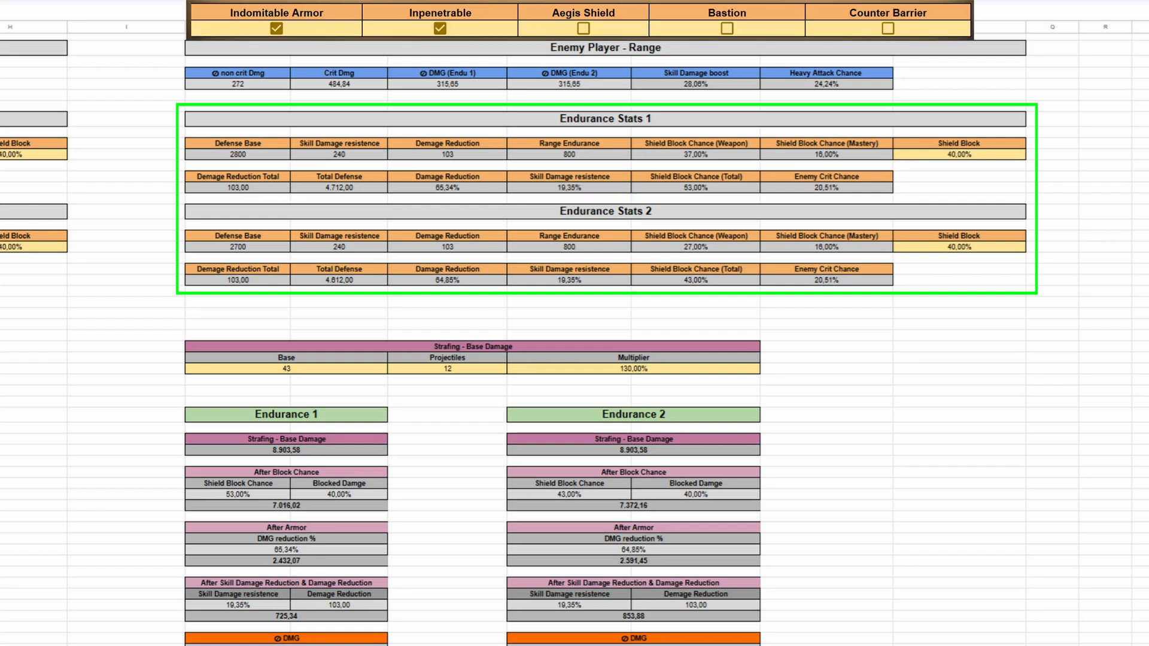
pyautogui.click(338, 186)
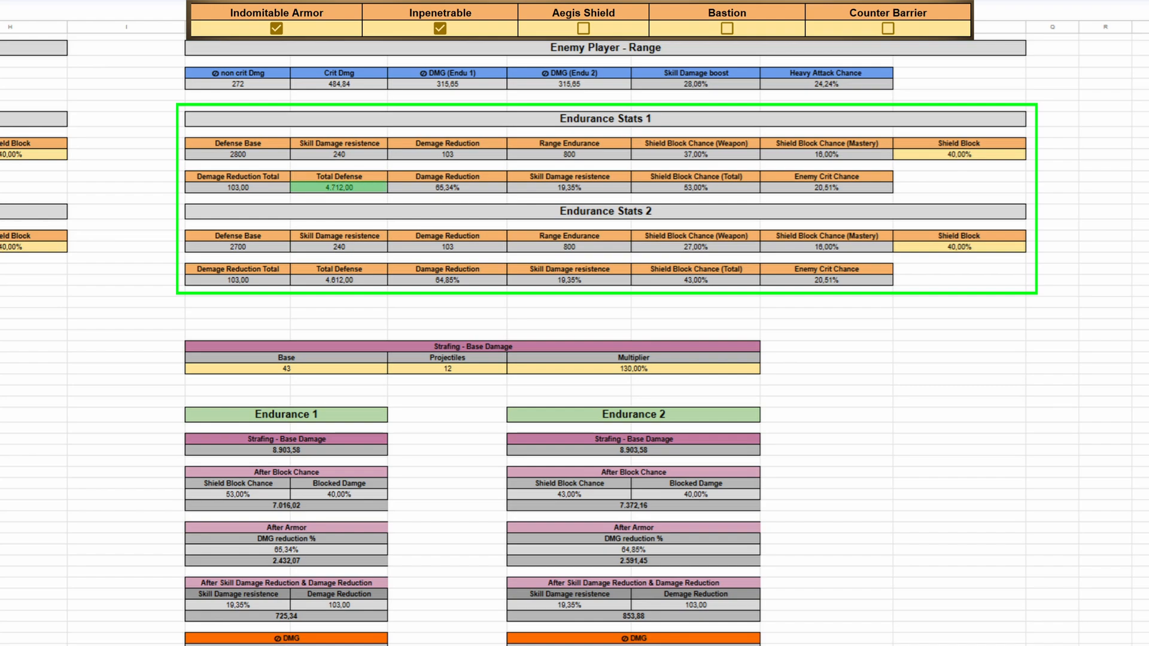
pyautogui.click(582, 28)
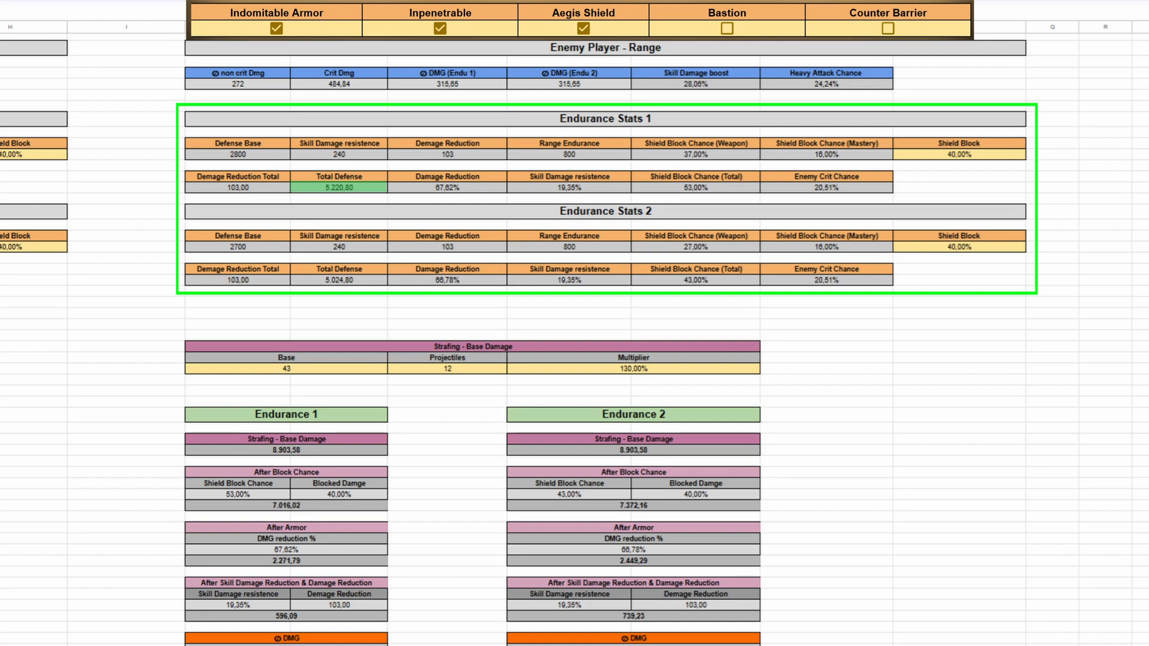
pyautogui.click(887, 29)
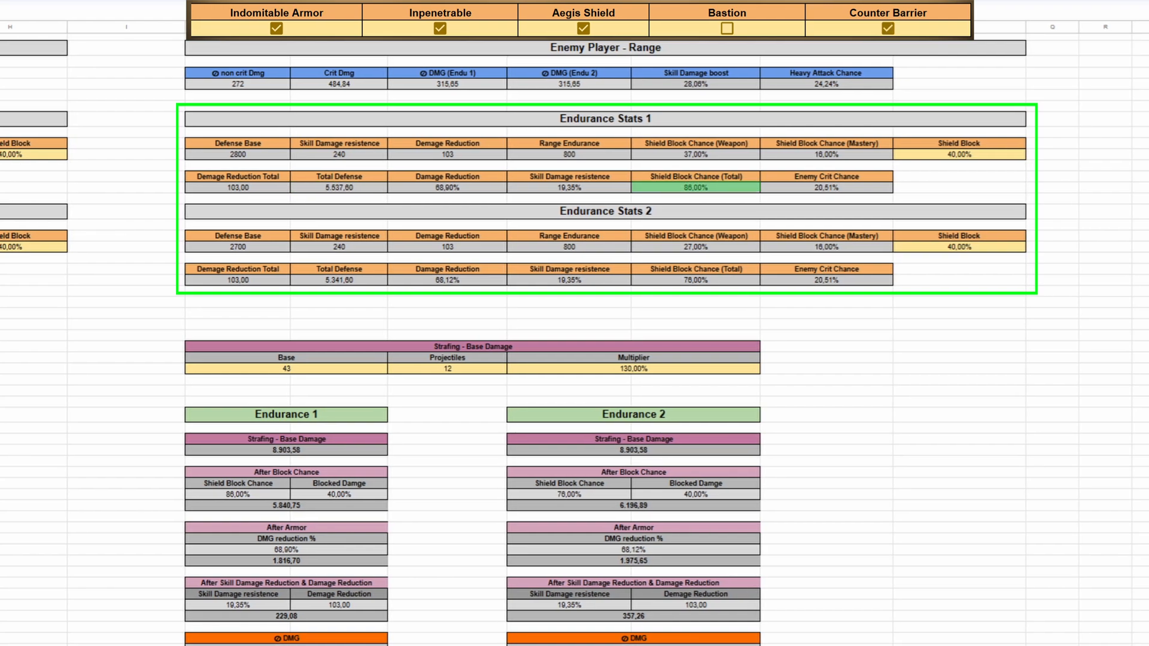
pyautogui.click(337, 187)
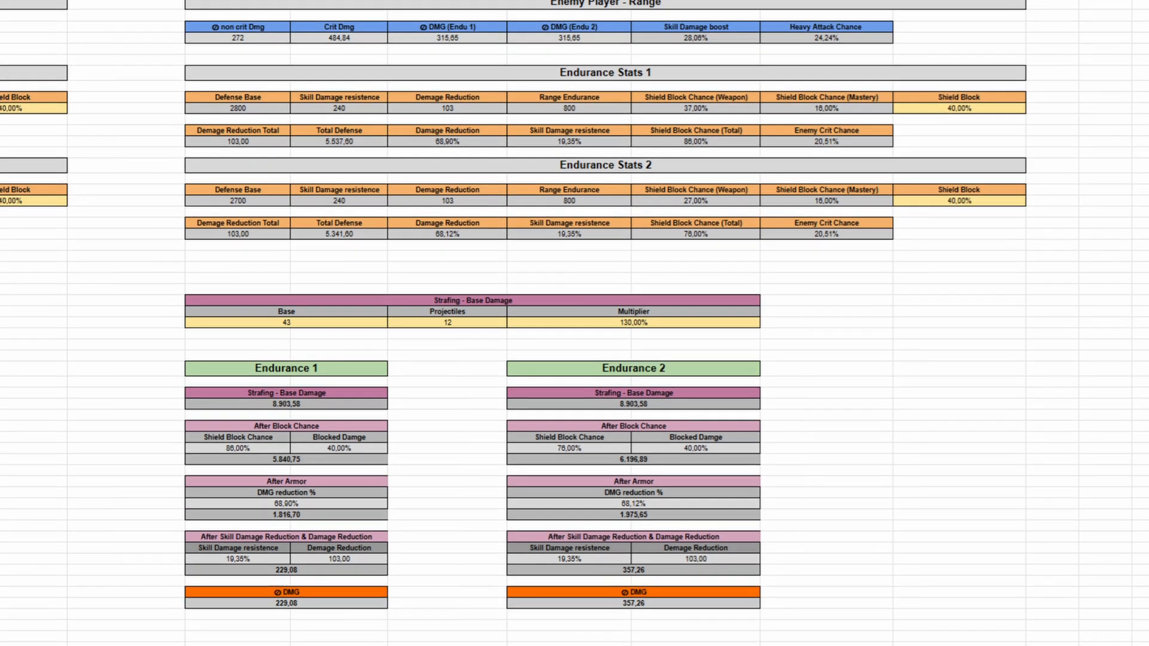
pyautogui.click(286, 322)
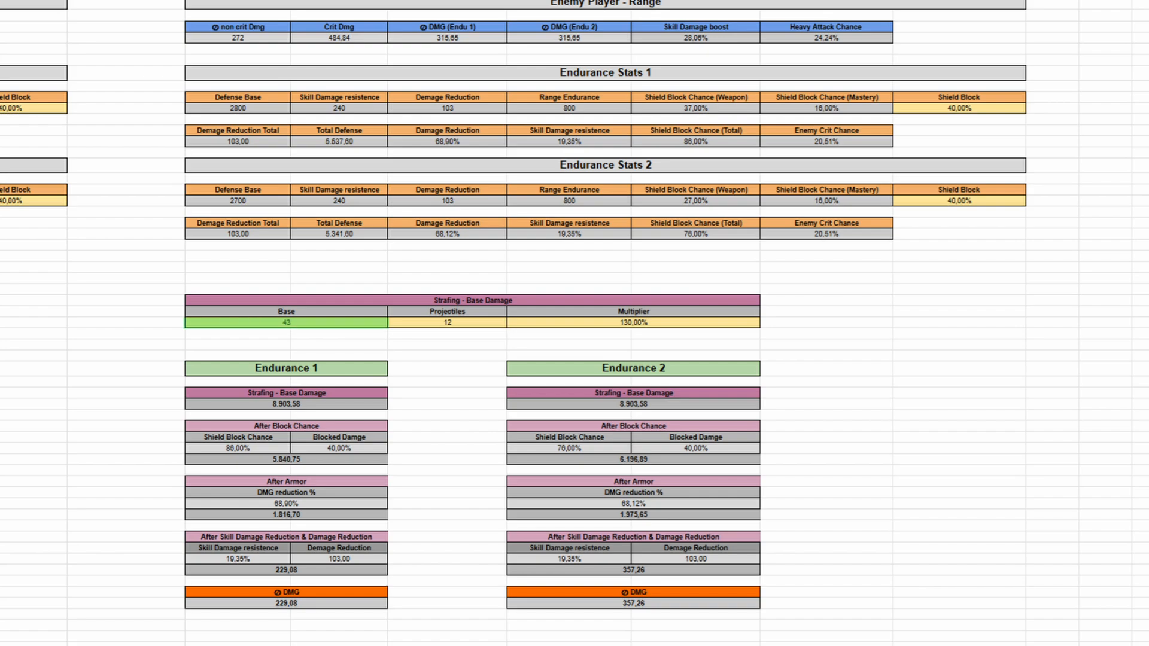
pyautogui.click(447, 322)
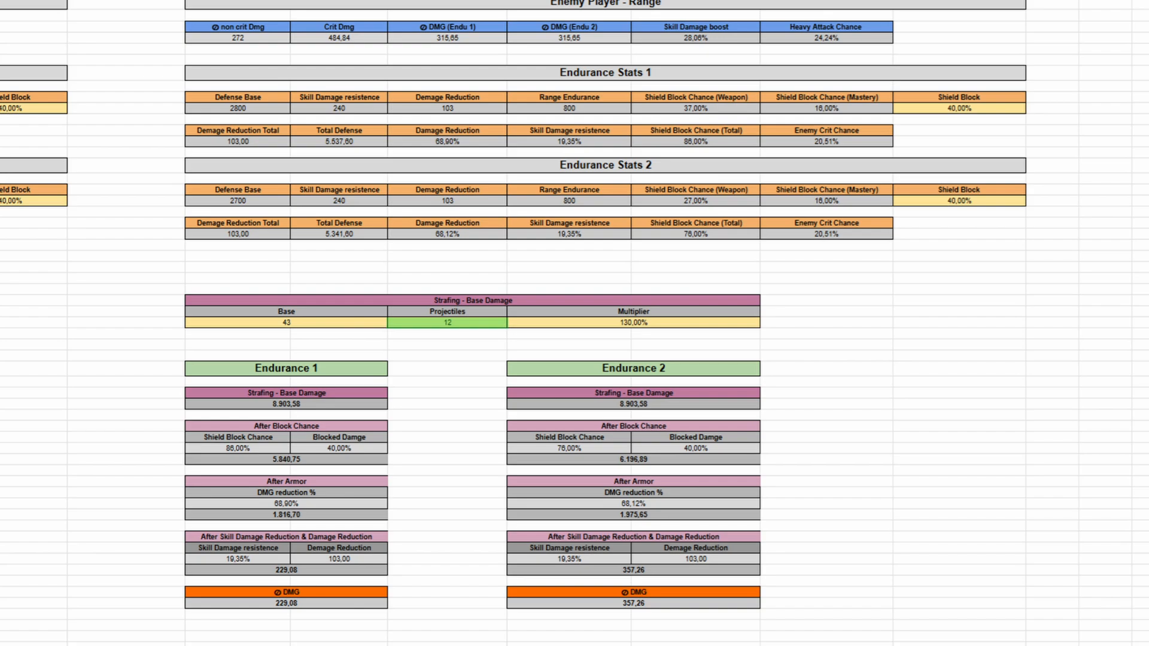
pyautogui.click(632, 322)
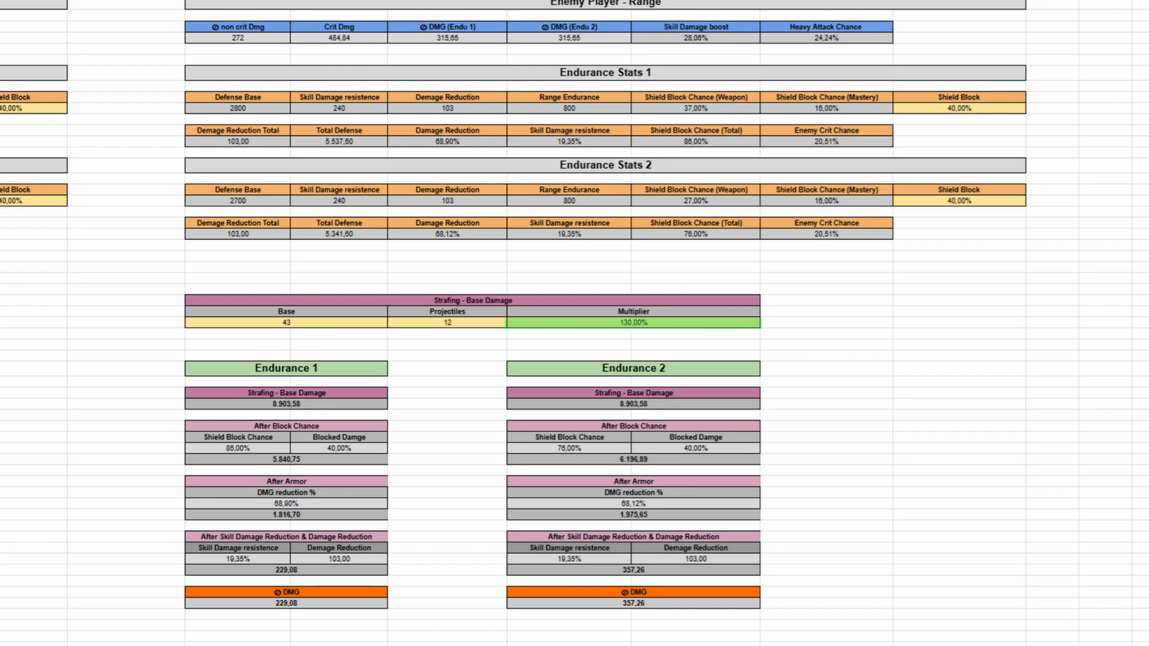